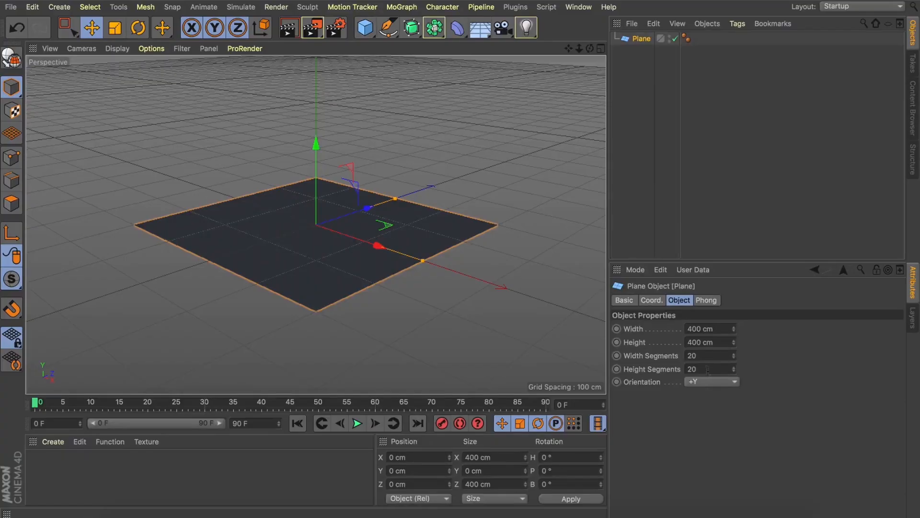
Set the Plane's Orientation to -Z so it stands upright facing the front.
left_click(710, 381)
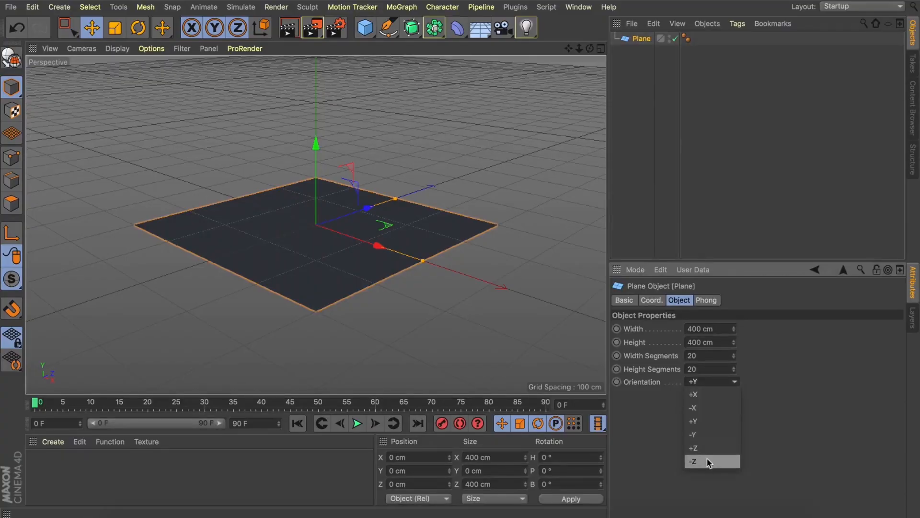
left_click(693, 461)
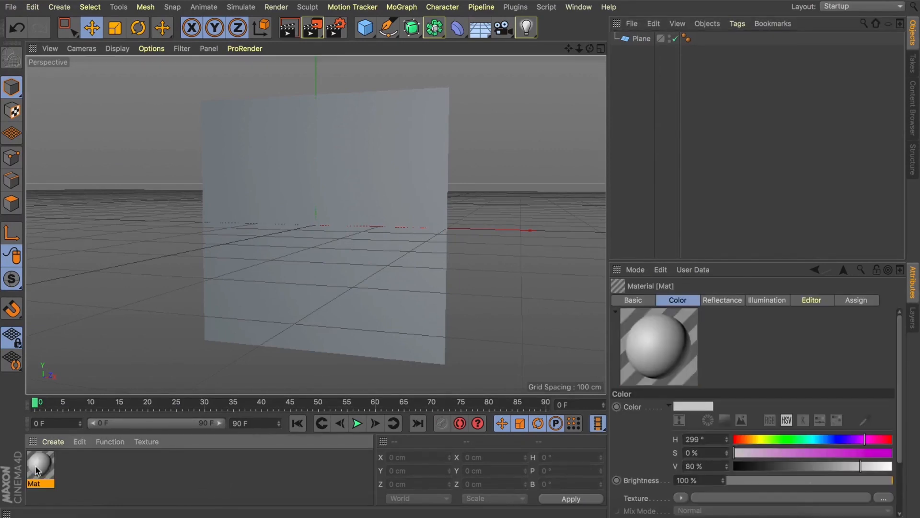
Color Mat magenta and Mat.1 green, then apply both materials to the Plane.
double_click(39, 463)
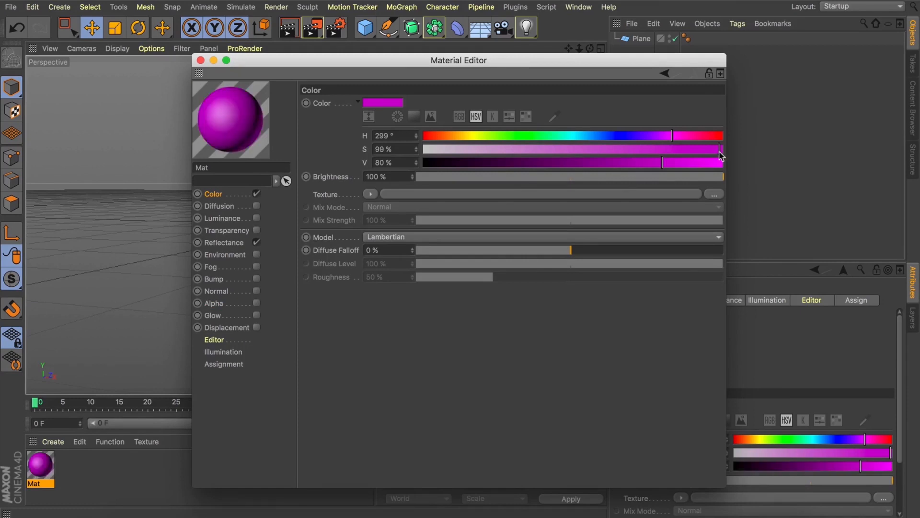
left_click(200, 60)
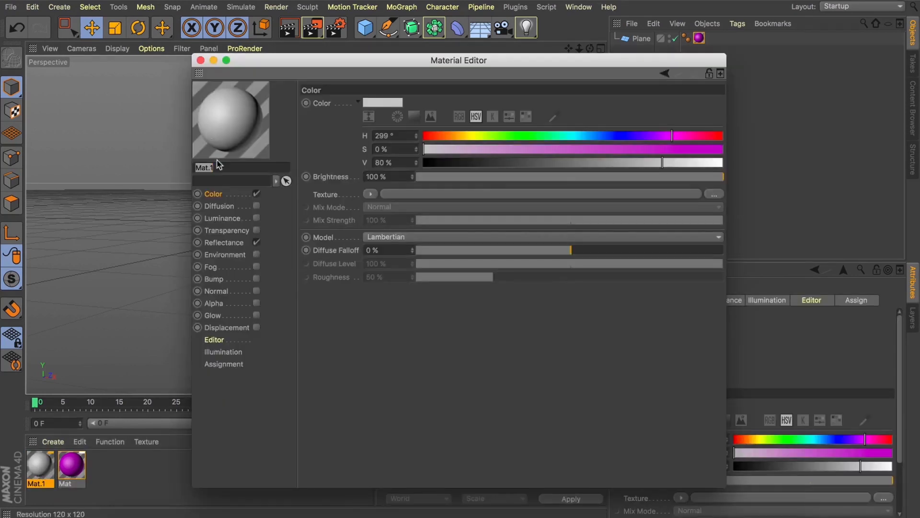
left_click_drag(663, 135, 517, 135)
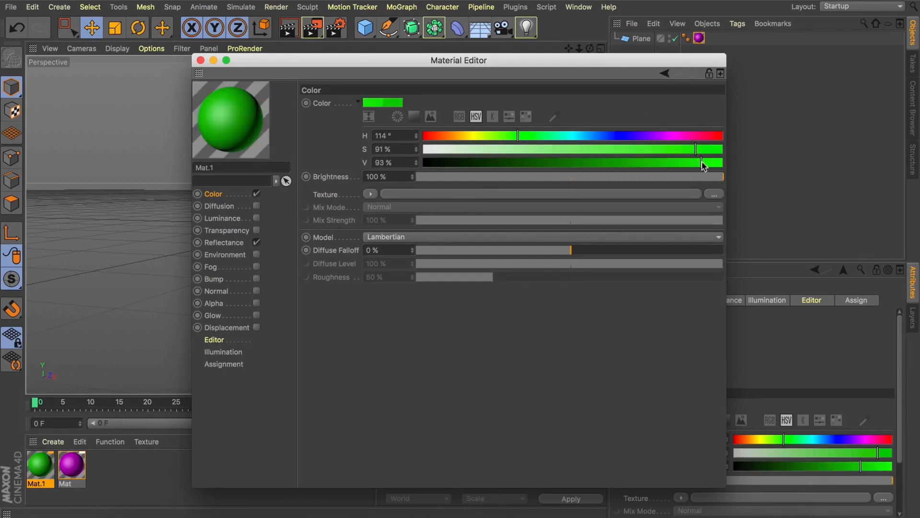
left_click(201, 60)
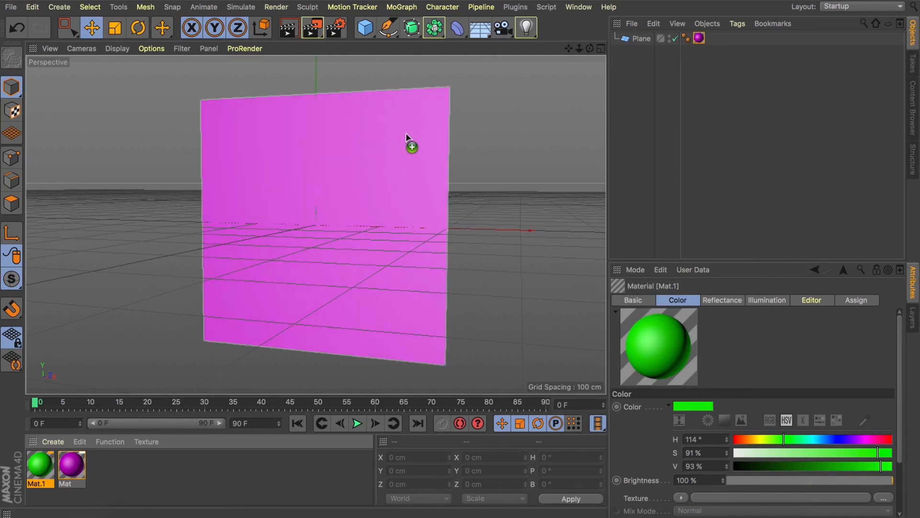
left_click(640, 38)
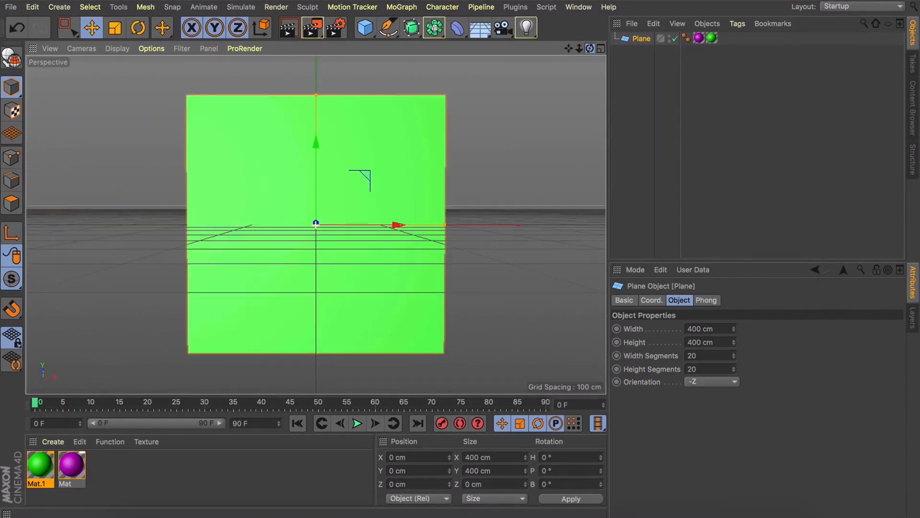
Enable Mat.1's Alpha channel and set its texture to Gradient.
left_click(712, 38)
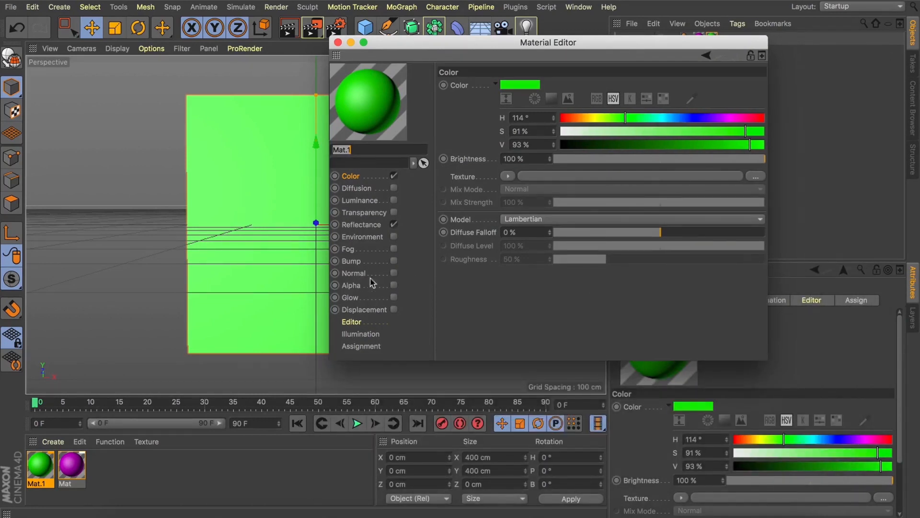
left_click(352, 284)
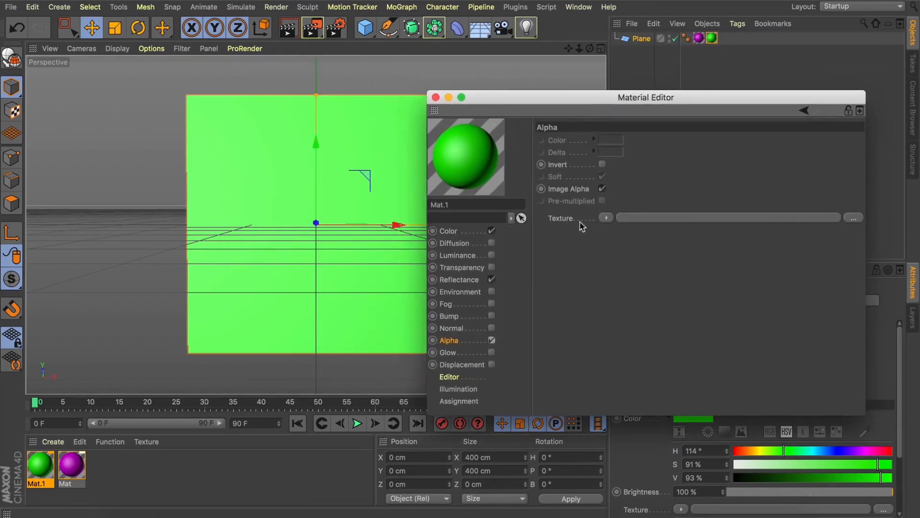
left_click(607, 218)
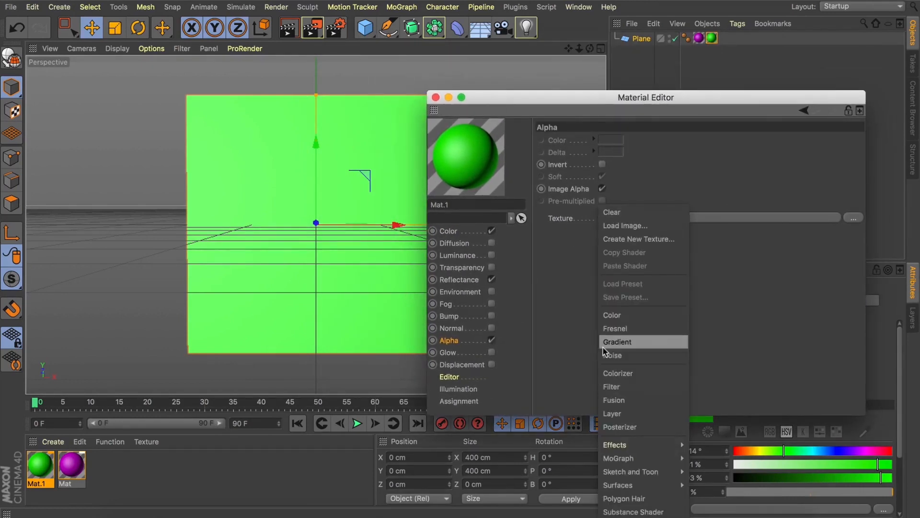
left_click(617, 342)
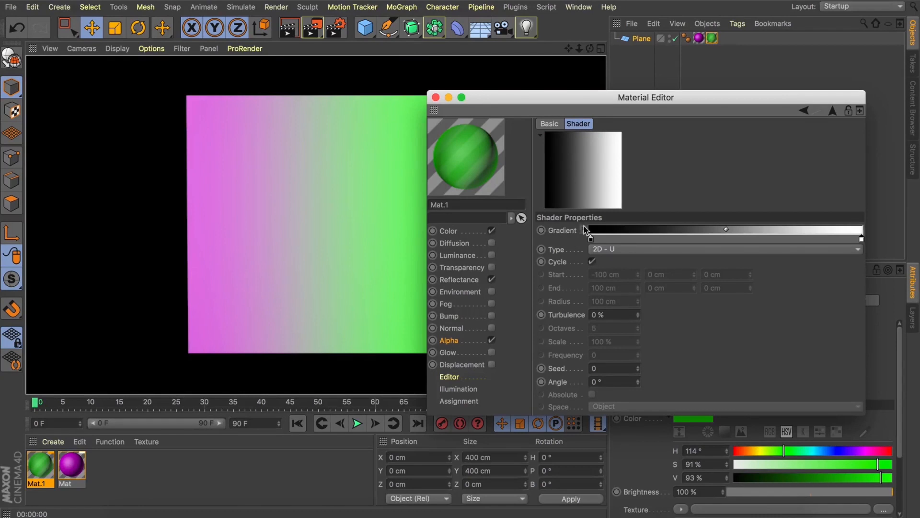
Move the alpha gradient's knots and record Gradient keyframes for the magenta wipe.
left_click(591, 239)
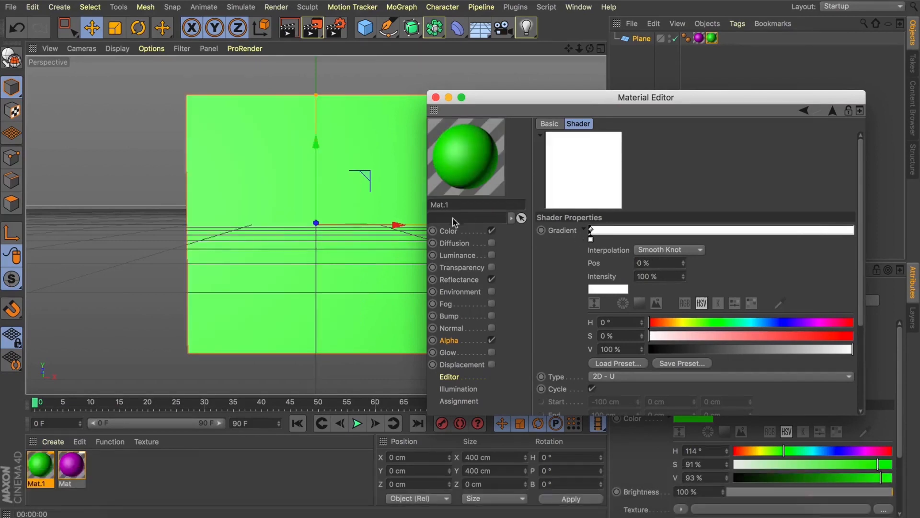
mouse_move(538, 230)
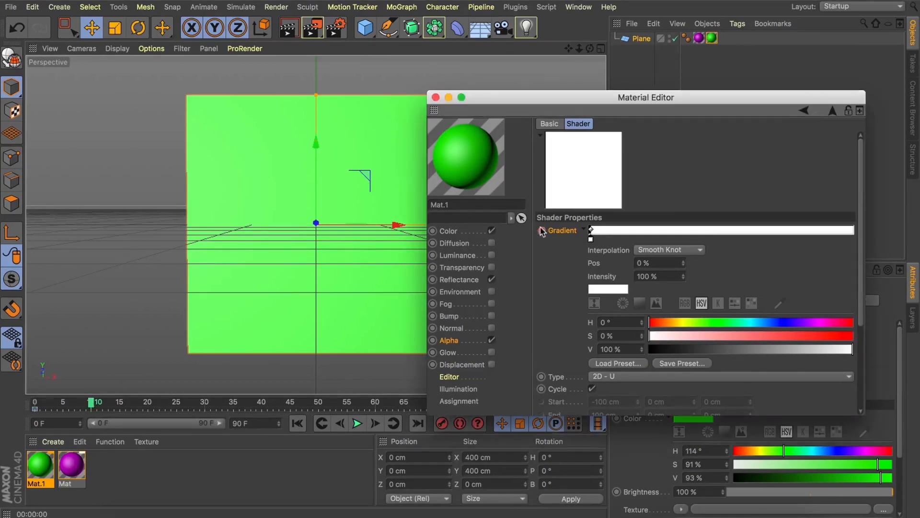
mouse_move(540, 230)
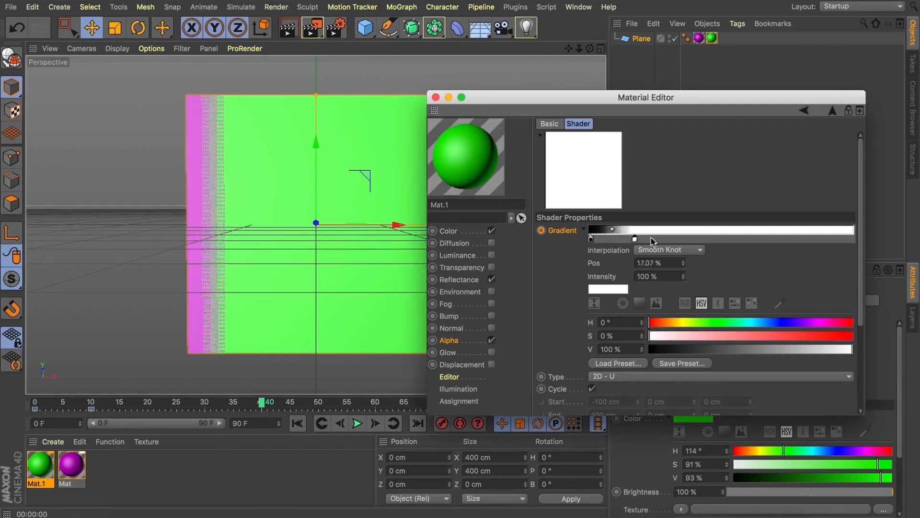
left_click_drag(613, 230, 633, 229)
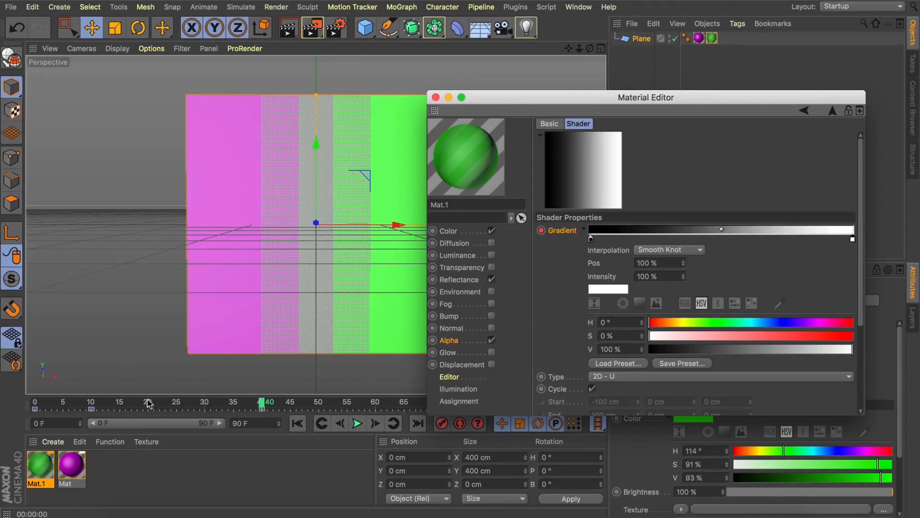
mouse_move(225, 407)
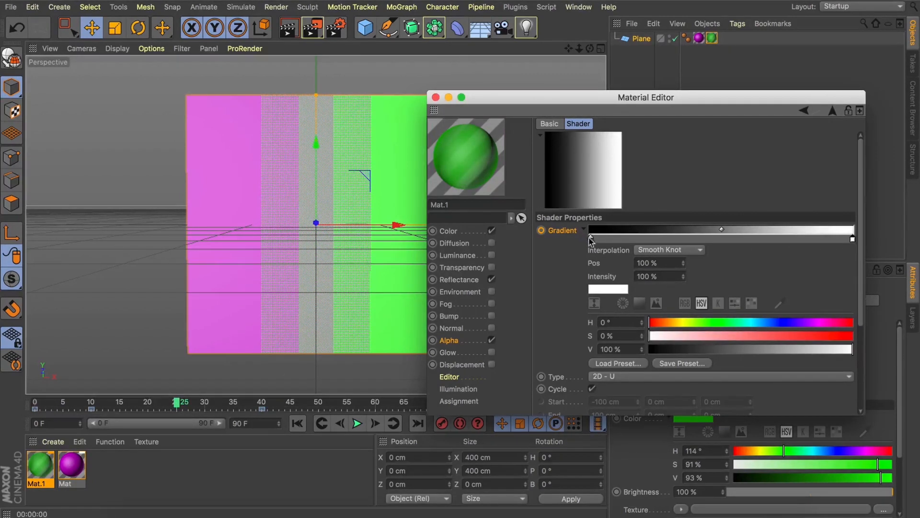
left_click(590, 238)
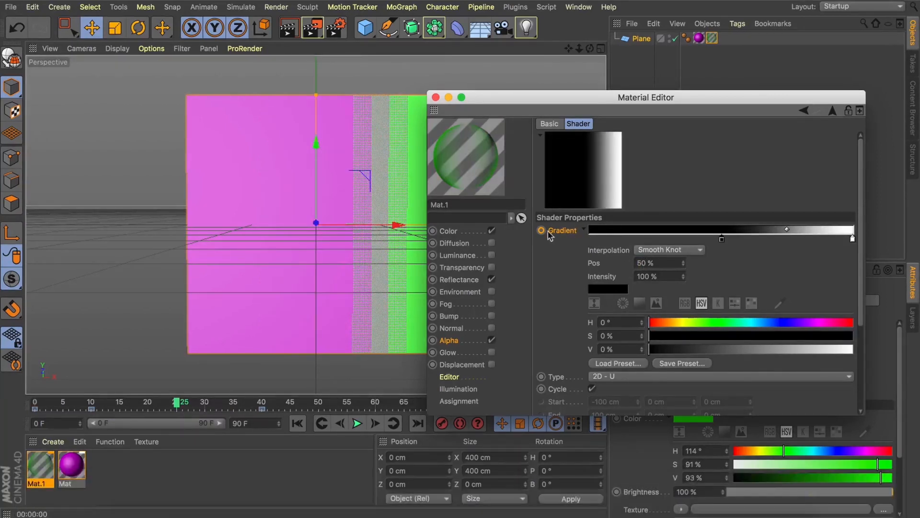
left_click(540, 230)
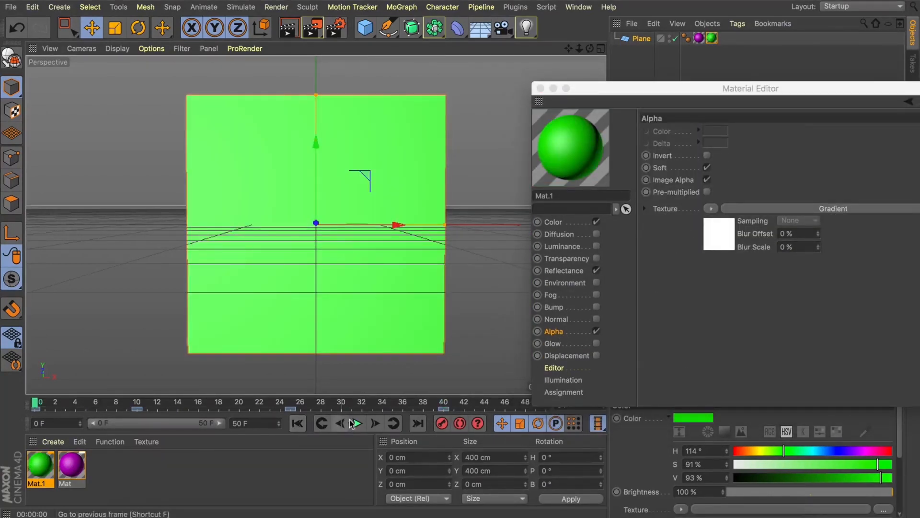
Preview the wipe animation, then change the gradient Type from 2D - U to 2D - V.
left_click(356, 422)
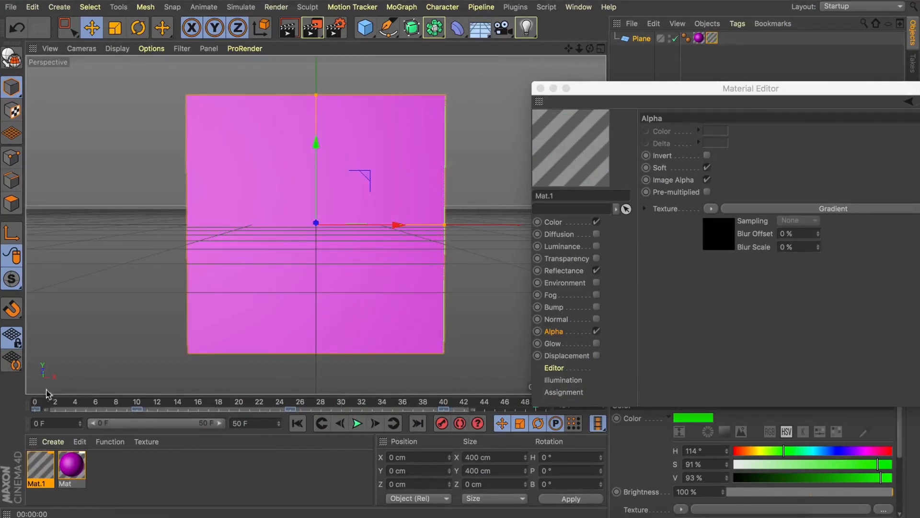
right_click(47, 393)
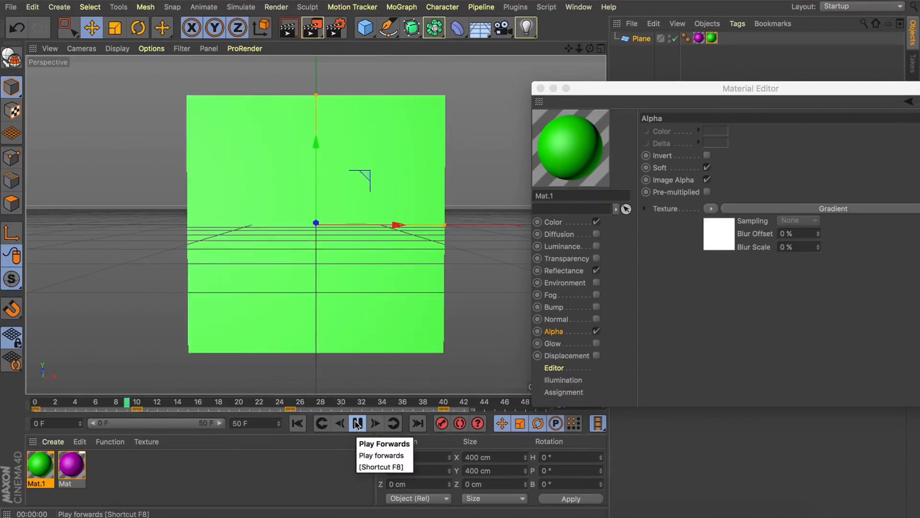
left_click(357, 423)
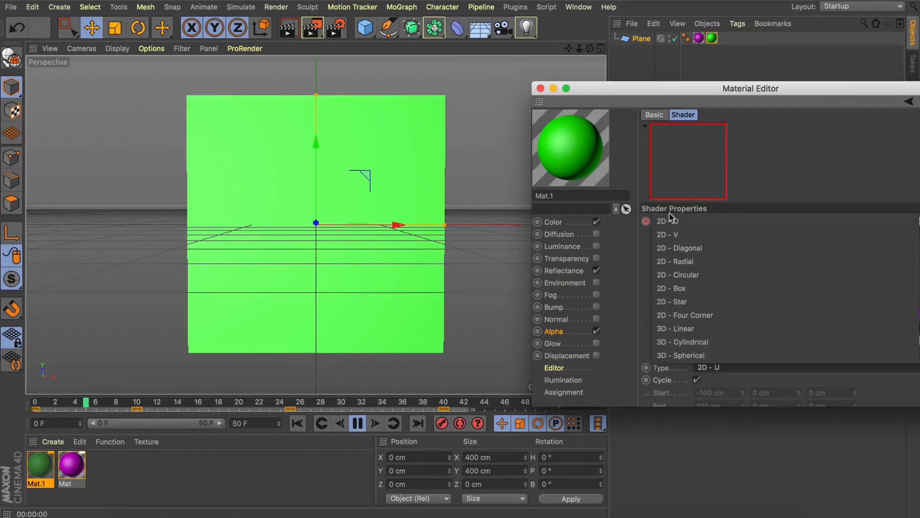
left_click(667, 234)
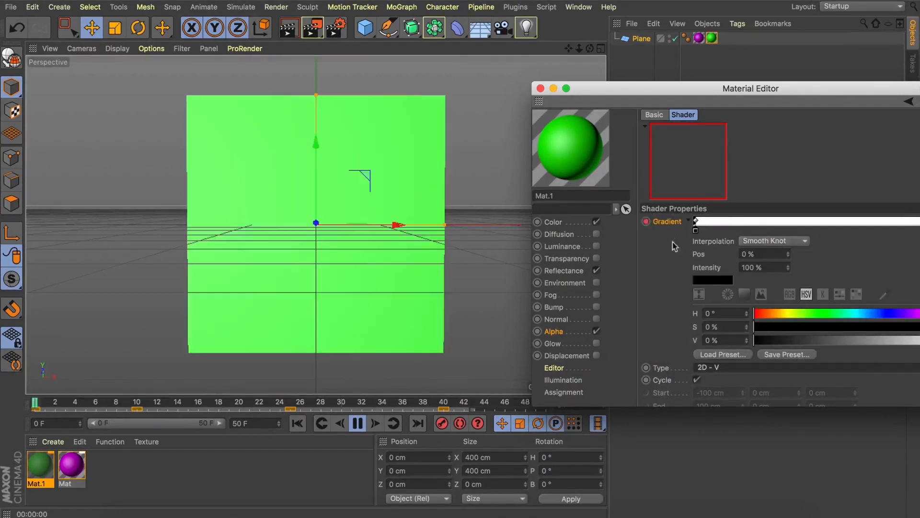
left_click(709, 368)
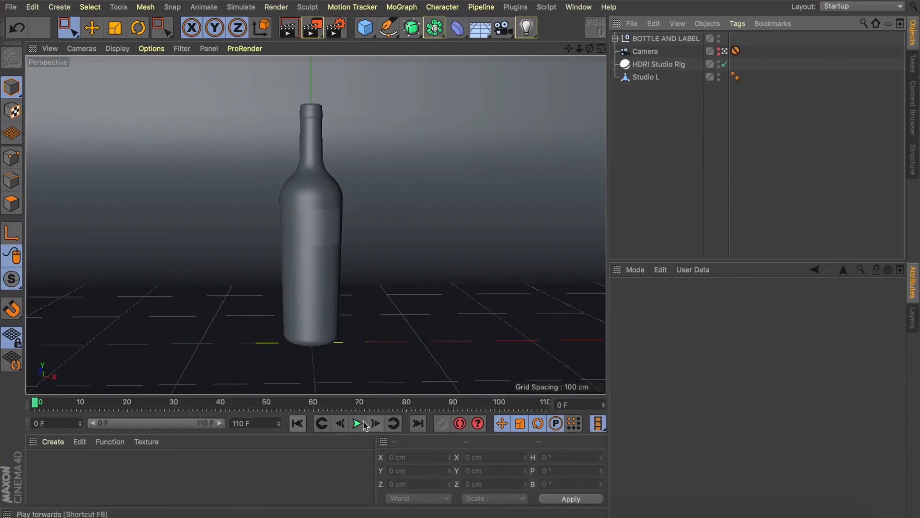
Play the BOTTLE AND LABEL scene to watch the bottle morph into a spray can, then stop.
left_click(357, 424)
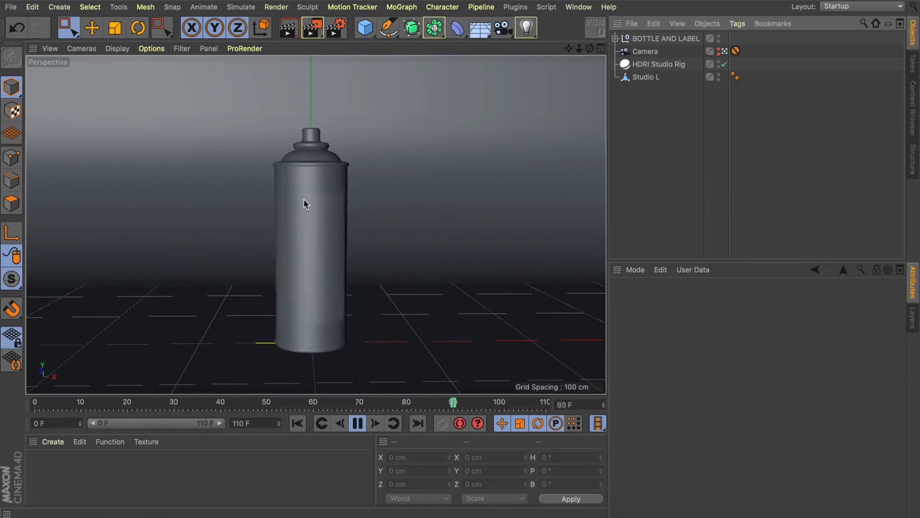
left_click(358, 423)
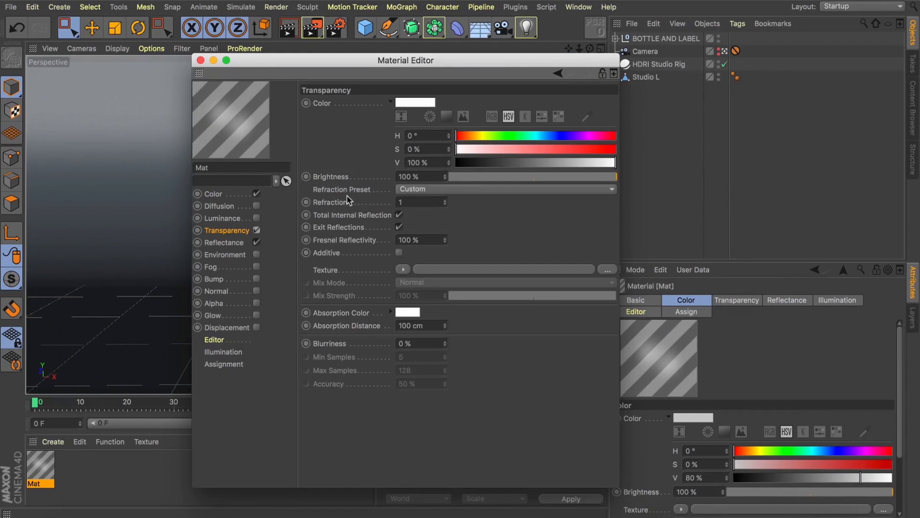
Set Mat's Refraction Preset to Glass and preview the semi-transparent bottle.
left_click(505, 188)
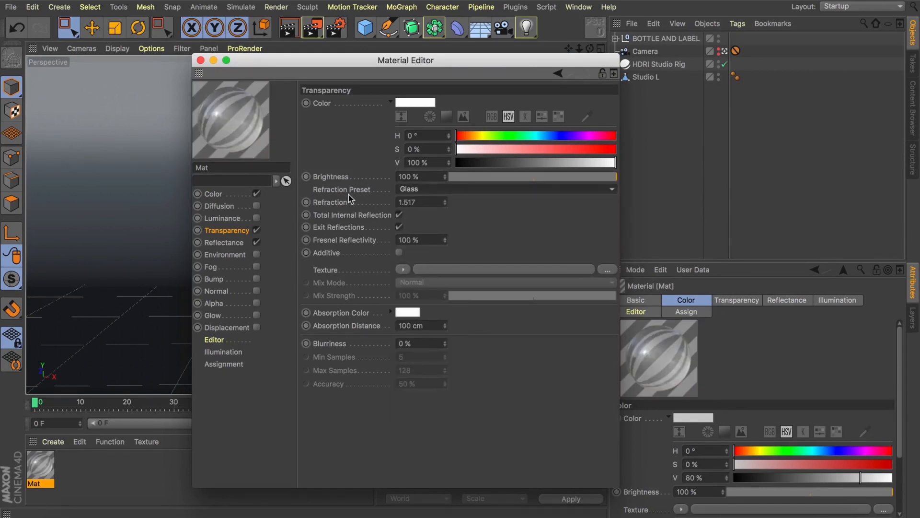
left_click(202, 60)
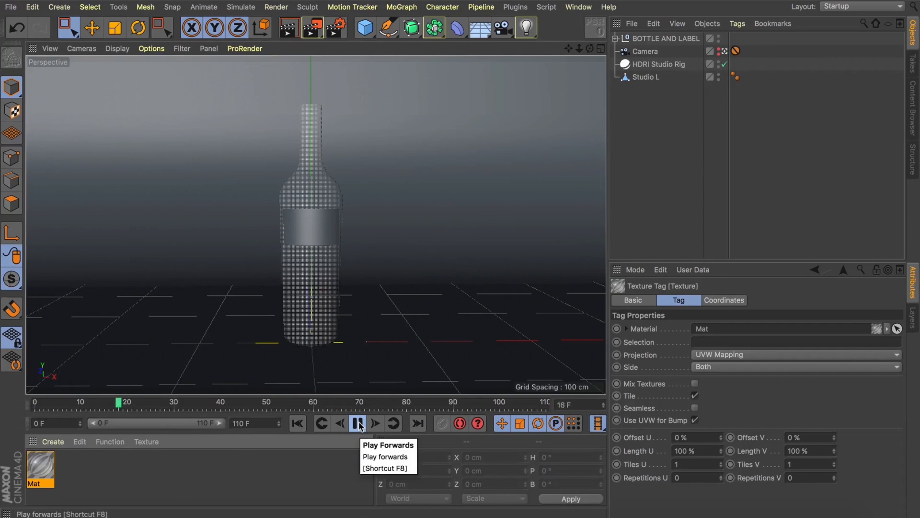
left_click(358, 423)
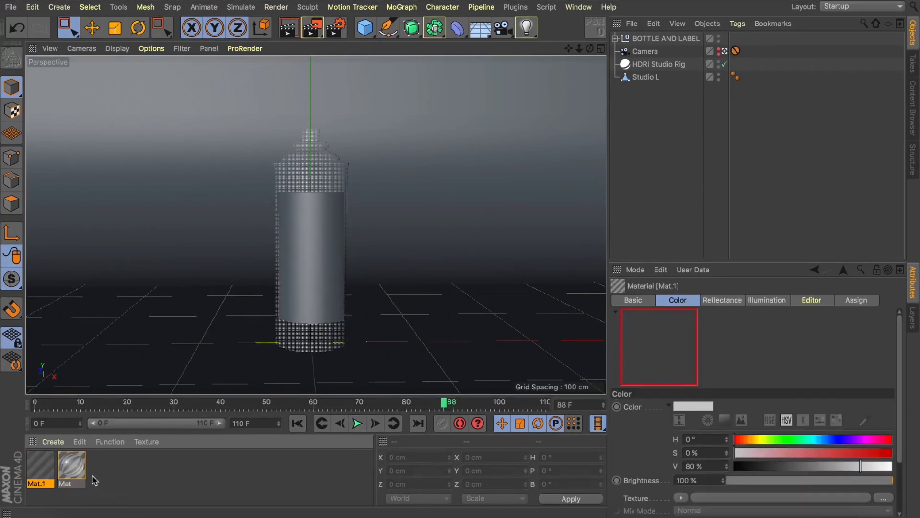
Add a Beckmann reflectance layer at 100% strength to Mat.1 and close the editor.
double_click(40, 466)
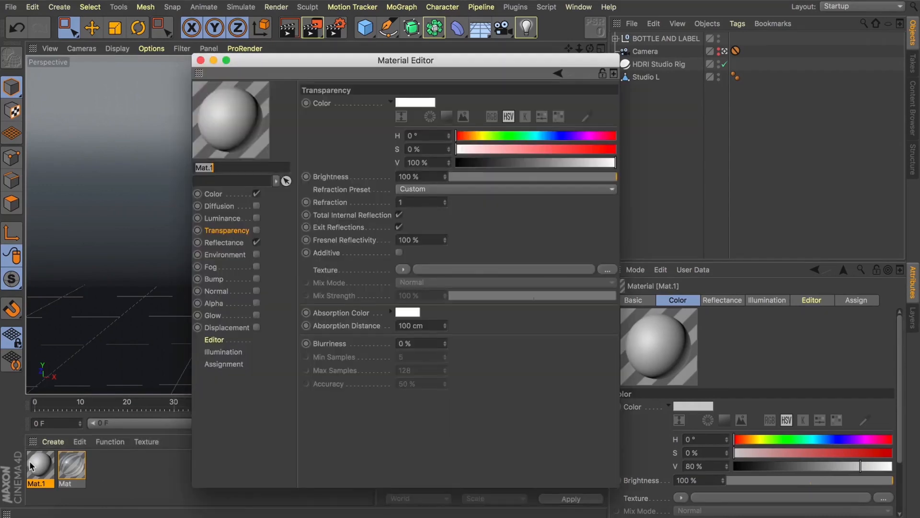
left_click(225, 242)
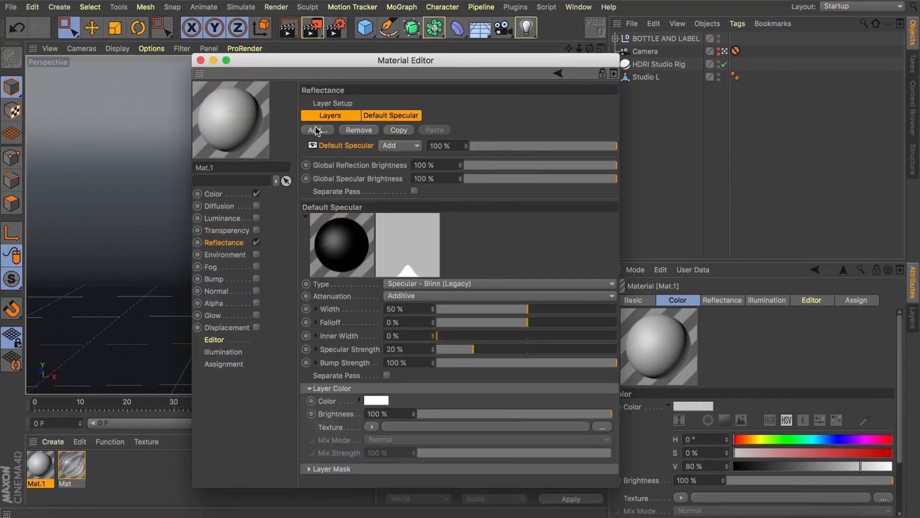
left_click(315, 130)
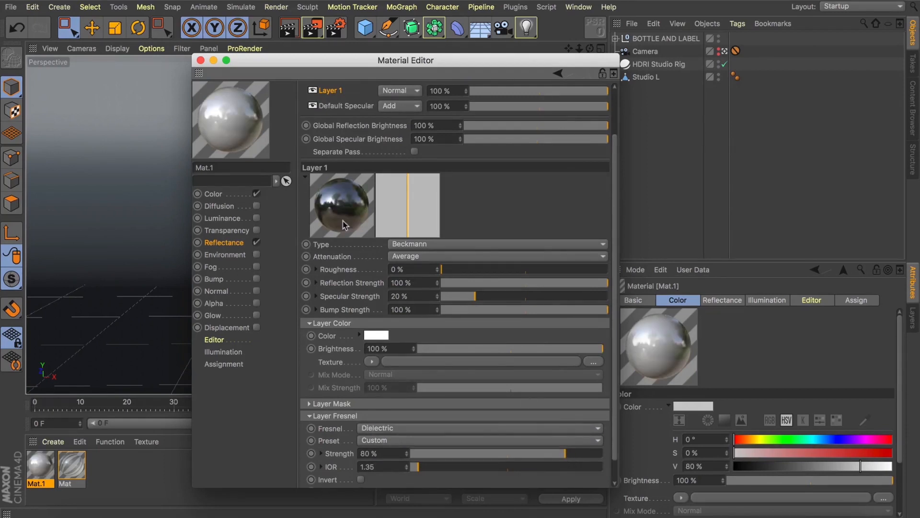
left_click(200, 60)
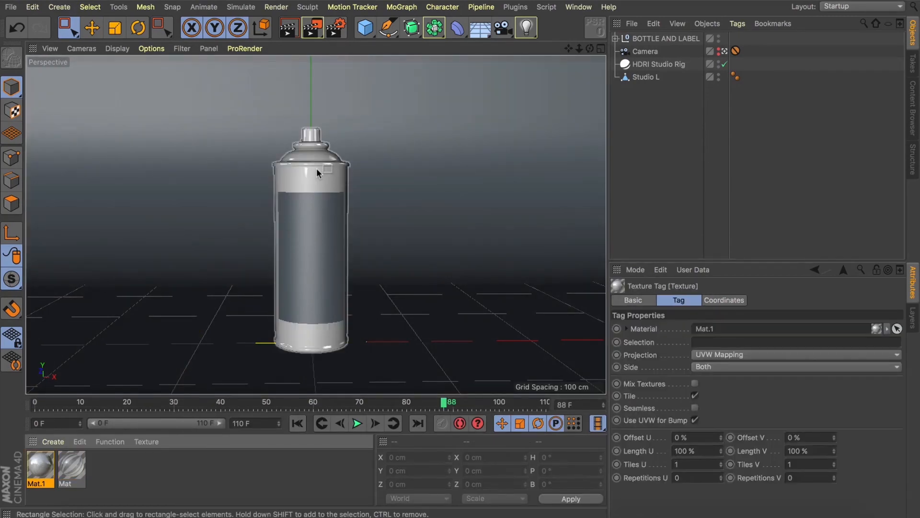
Rewind to the first frame, play the bottle-to-can morph, then stop it.
left_click(297, 423)
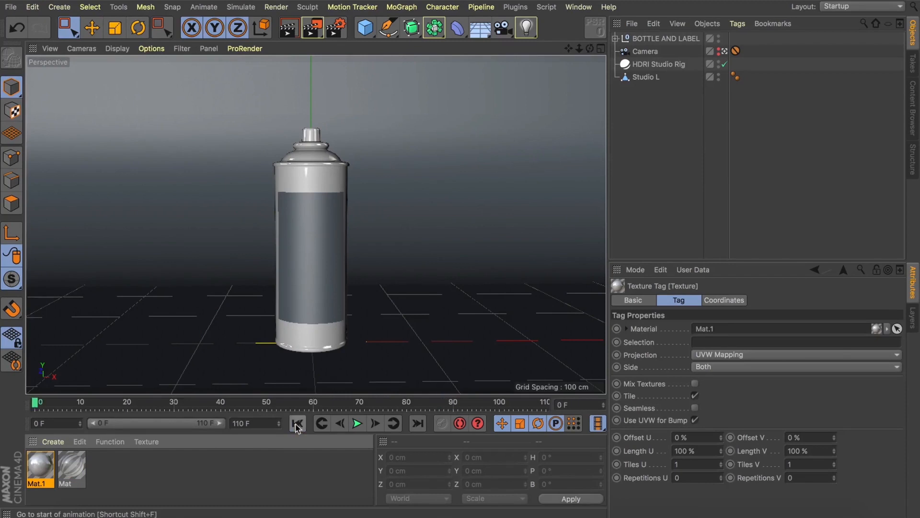
left_click(357, 423)
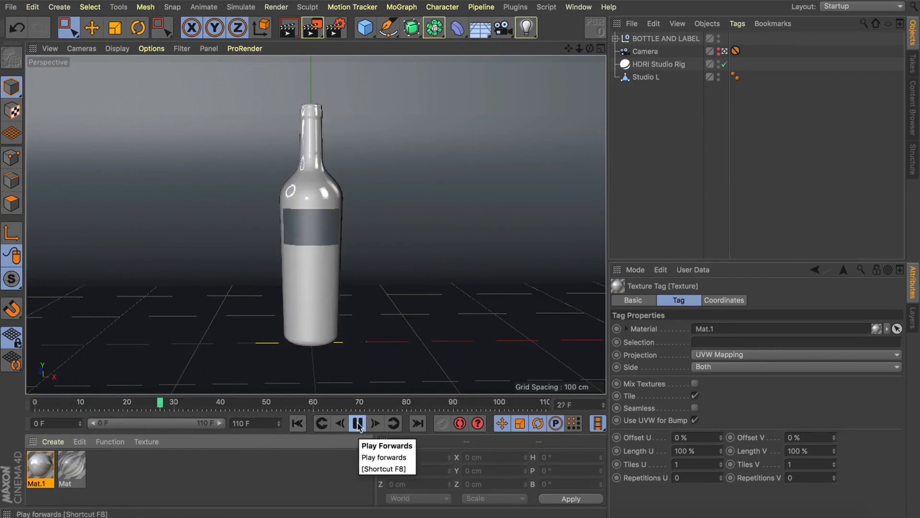
left_click(357, 423)
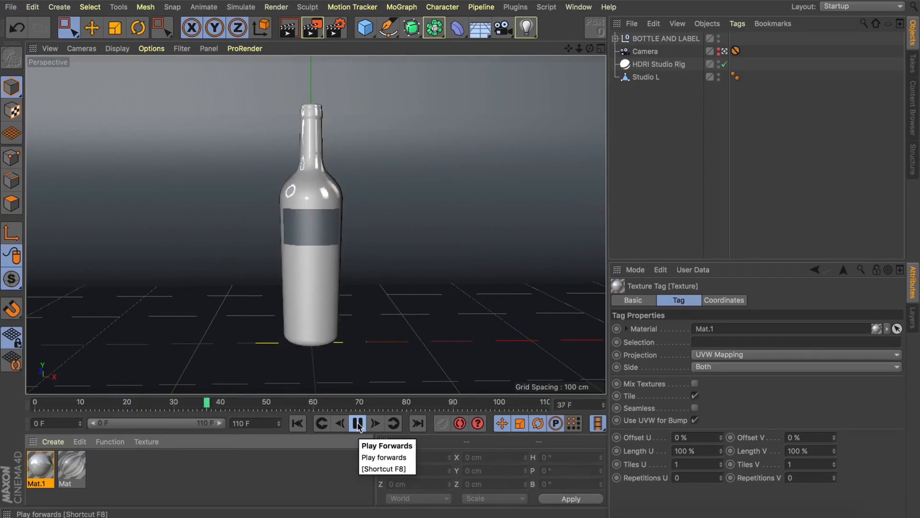
left_click(357, 423)
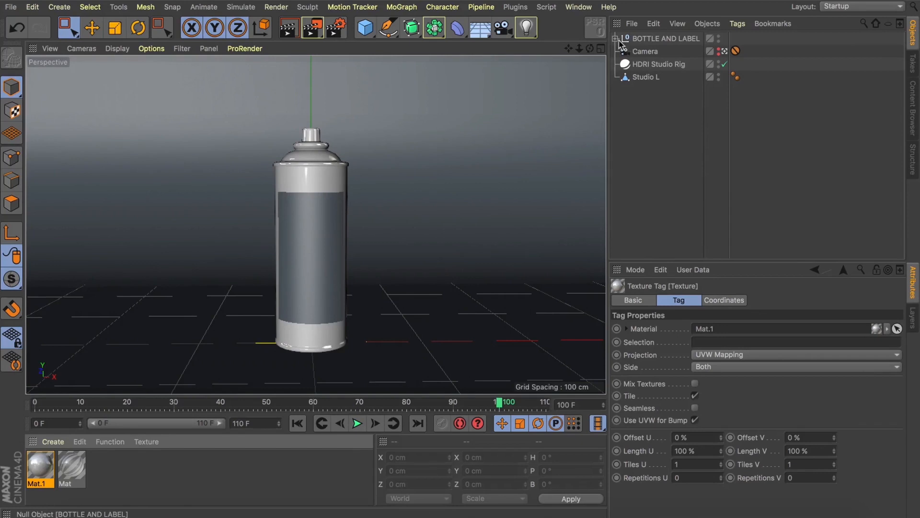
Expand BOTTLE AND LABEL and BOTTLE MORPH, and select the Inheritance effector.
left_click(614, 38)
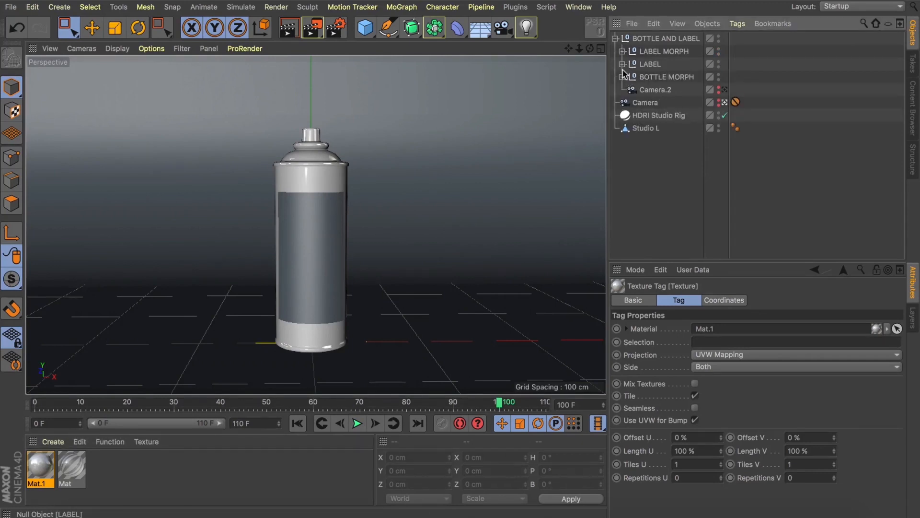
left_click(630, 77)
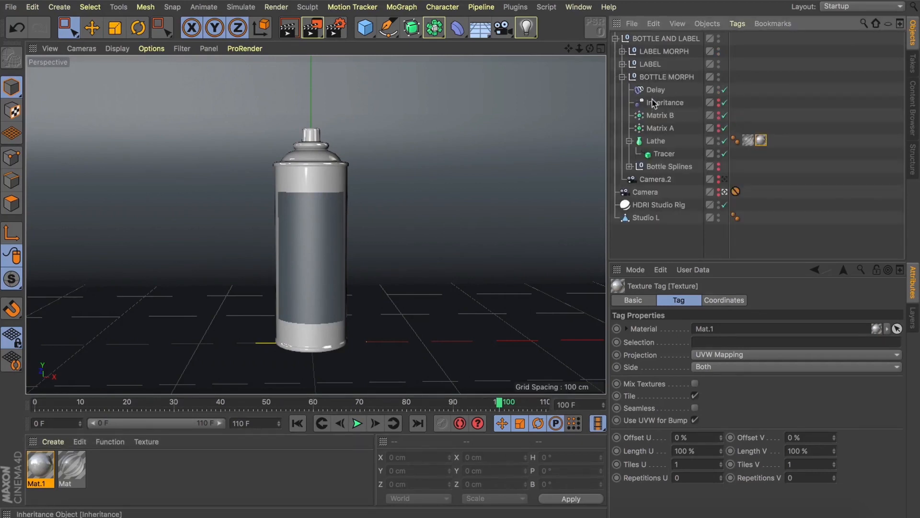
left_click(664, 102)
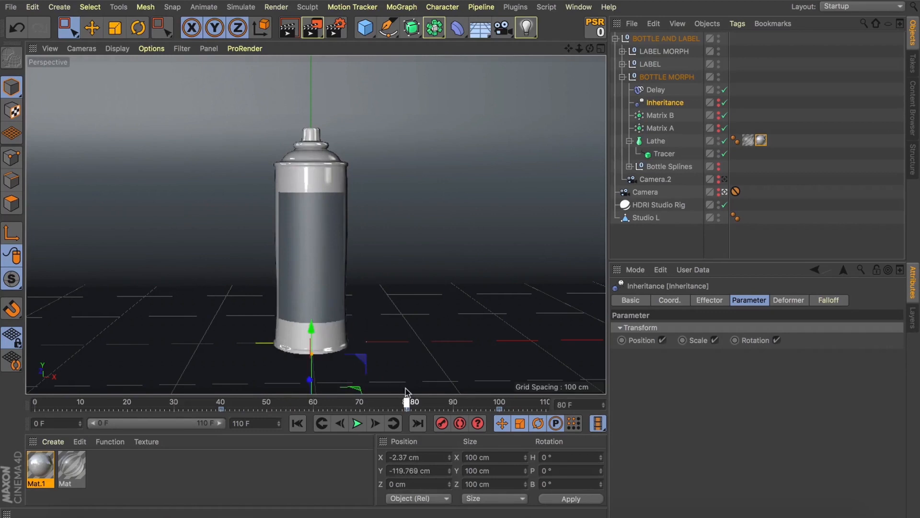
left_click_drag(407, 402, 403, 402)
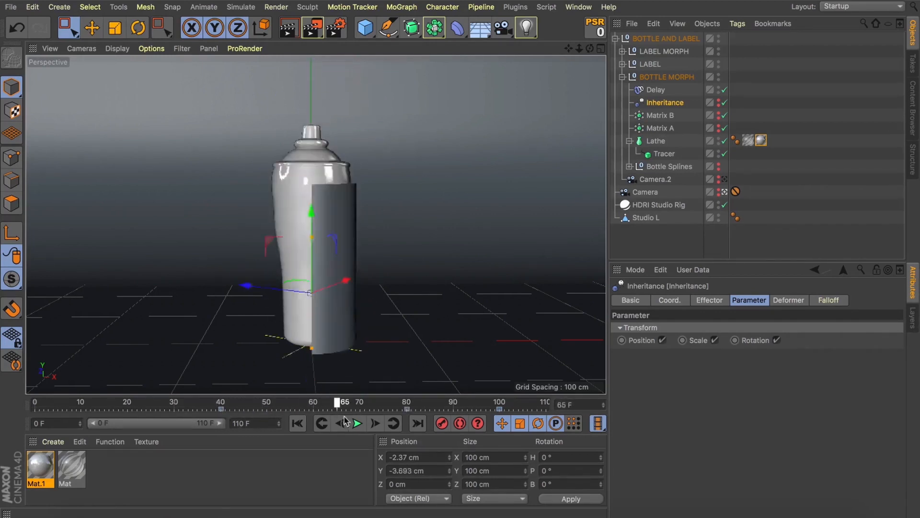
left_click_drag(343, 401, 224, 402)
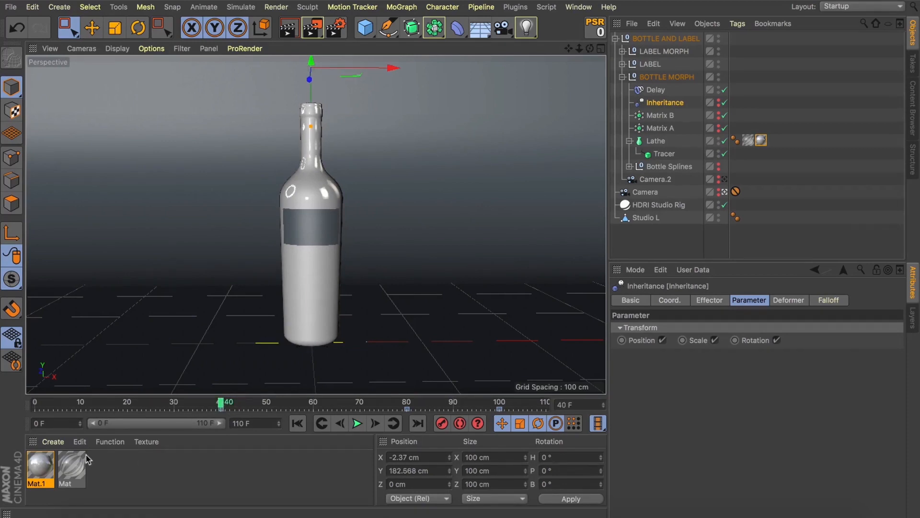
Turn on Mat.1's Alpha channel with a black-to-white Gradient texture.
double_click(39, 467)
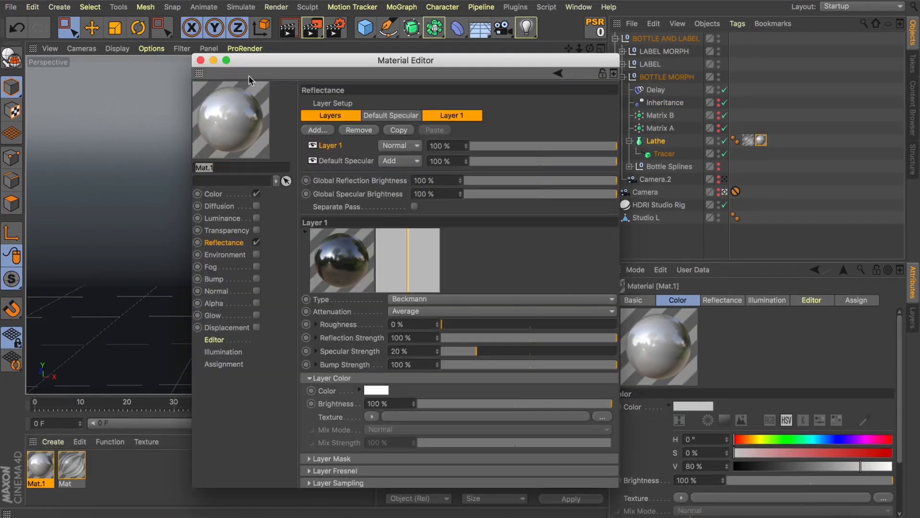
left_click(214, 303)
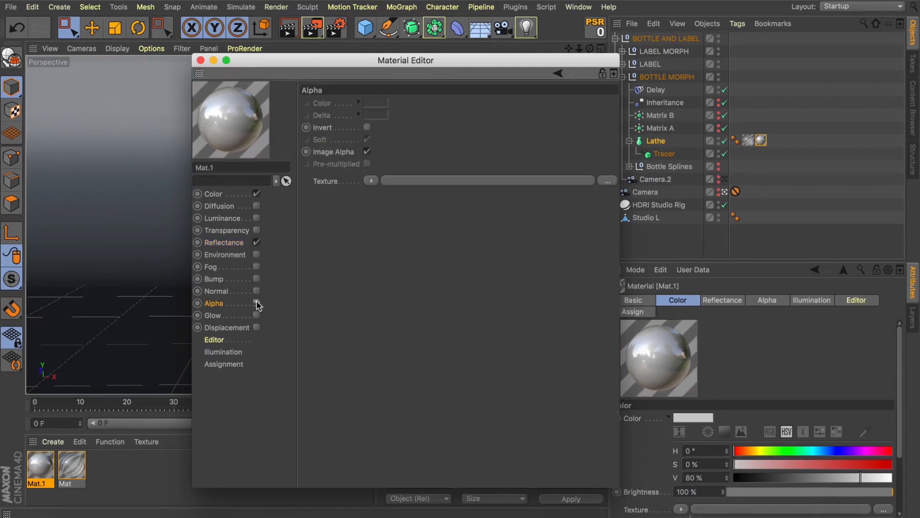
left_click(557, 172)
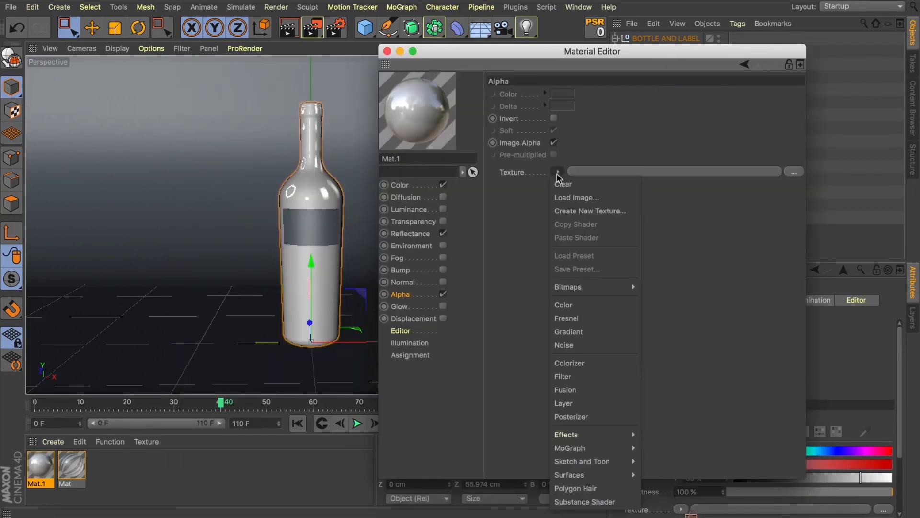
left_click(568, 331)
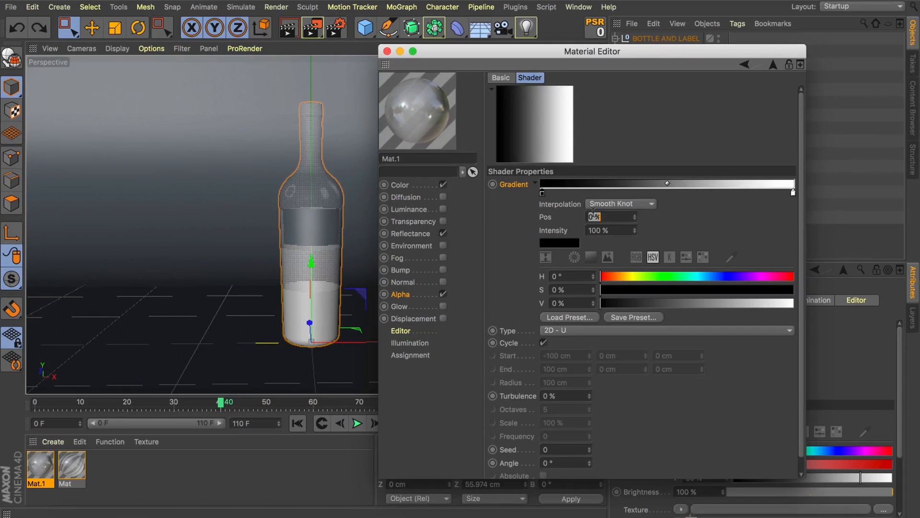
Set the knot Pos to 100, move the black knot mid-bar and the white knot to the far end.
type("100")
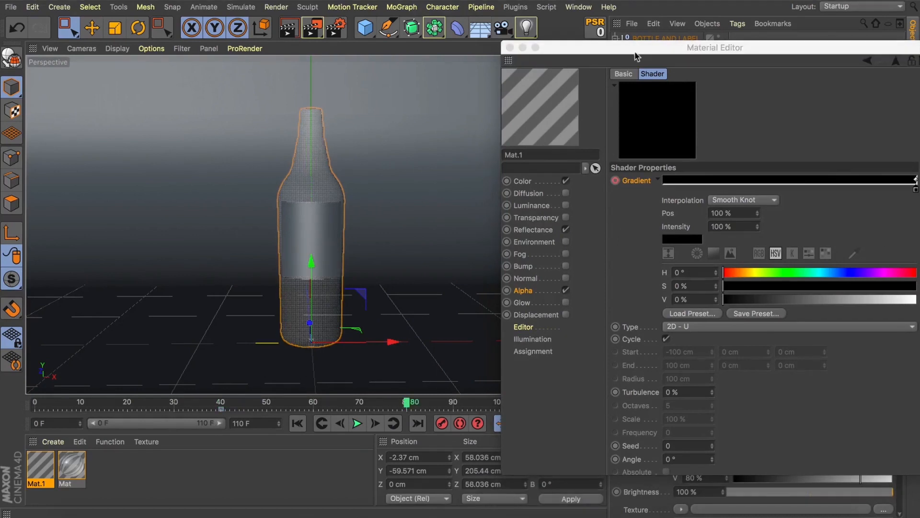
left_click_drag(714, 48, 639, 11)
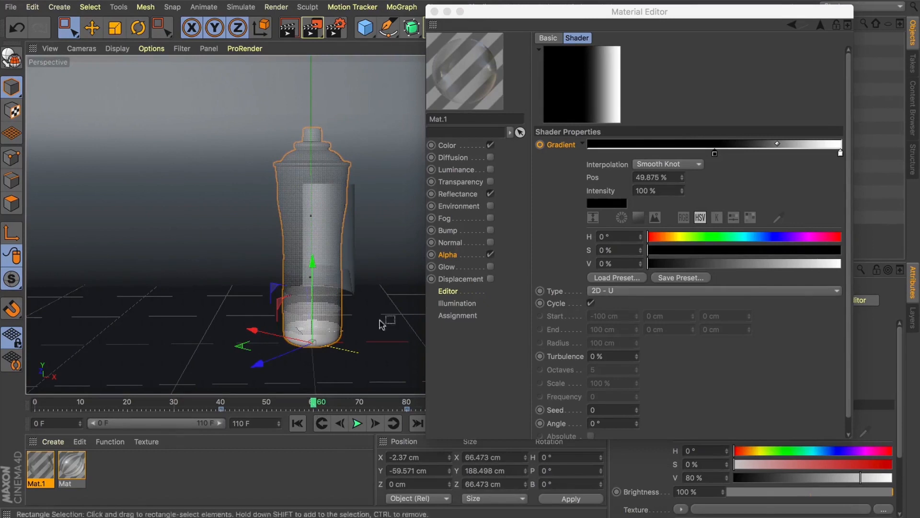
left_click_drag(714, 153, 589, 153)
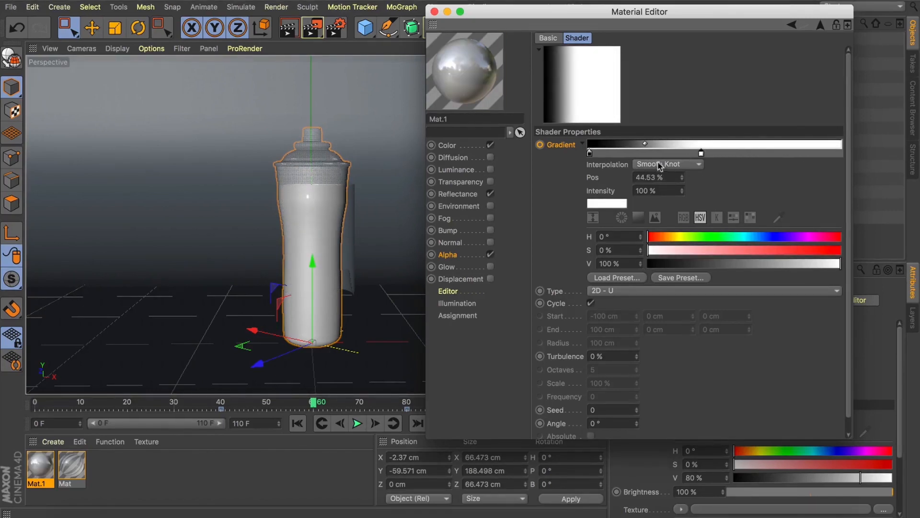
left_click_drag(644, 153, 714, 152)
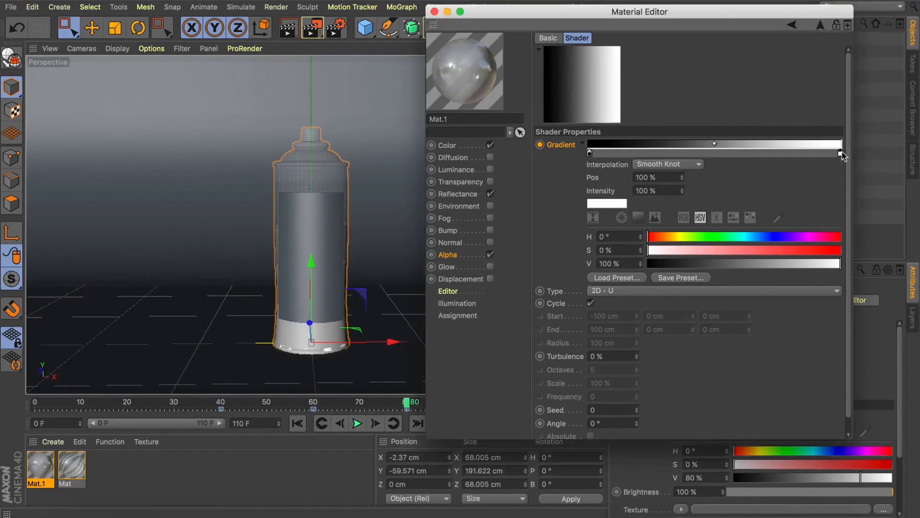
Slide the white gradient knot to the start, then scrub the timeline to review the fade.
left_click_drag(840, 154, 591, 147)
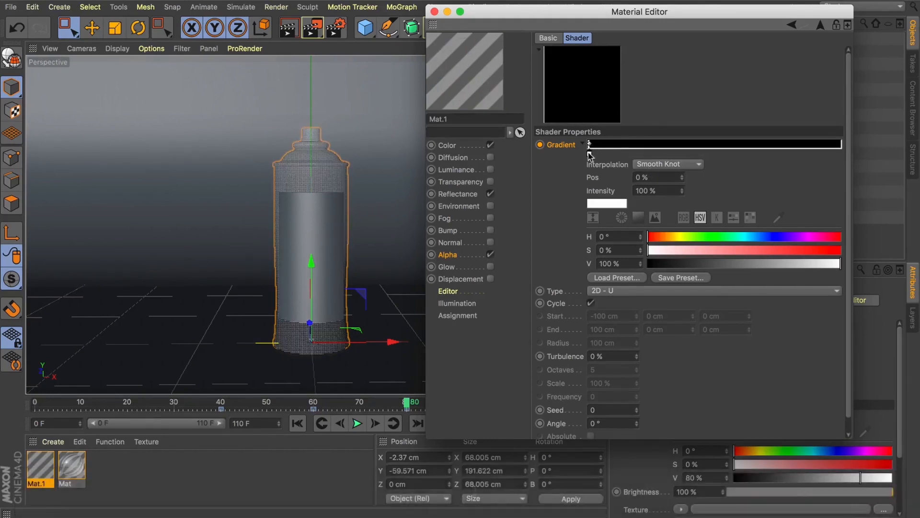
left_click_drag(589, 144, 591, 144)
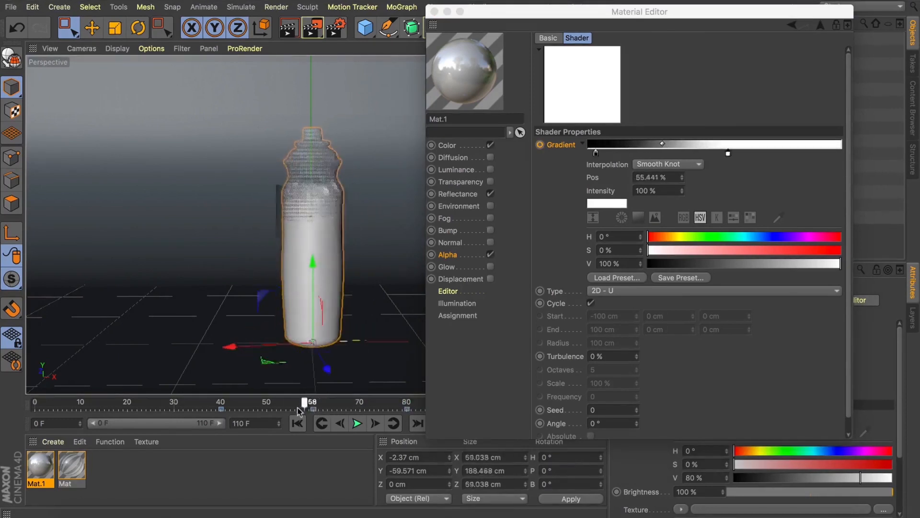
left_click_drag(304, 402, 267, 402)
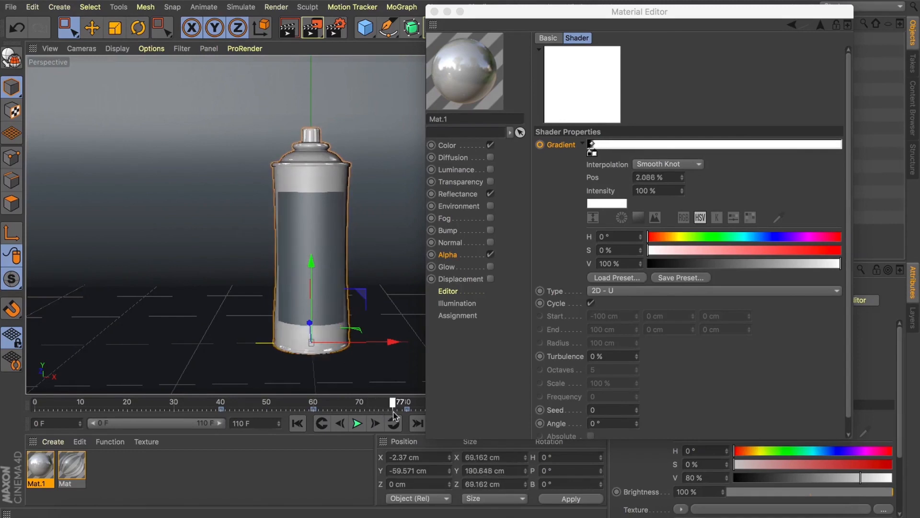
left_click_drag(393, 402, 411, 402)
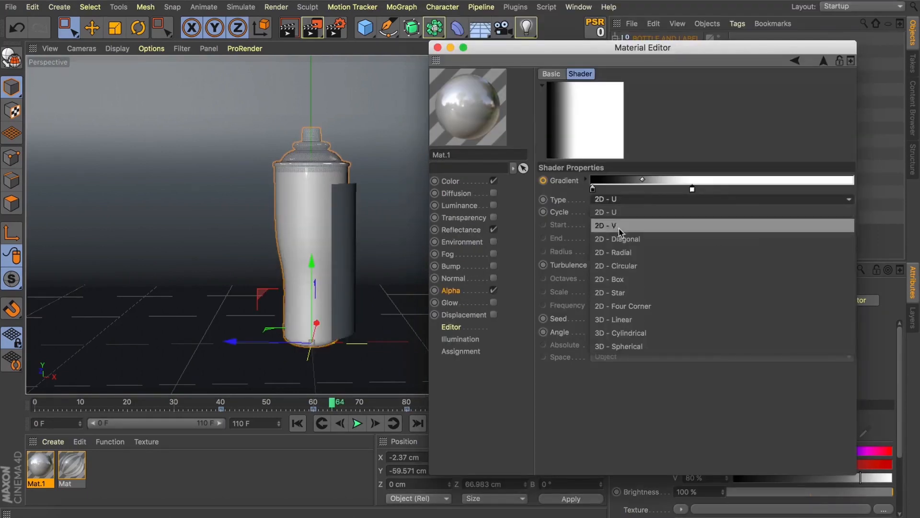
Try 3D - Linear, then set the gradient Type to 2D - Circular and scrub the morph.
left_click(614, 319)
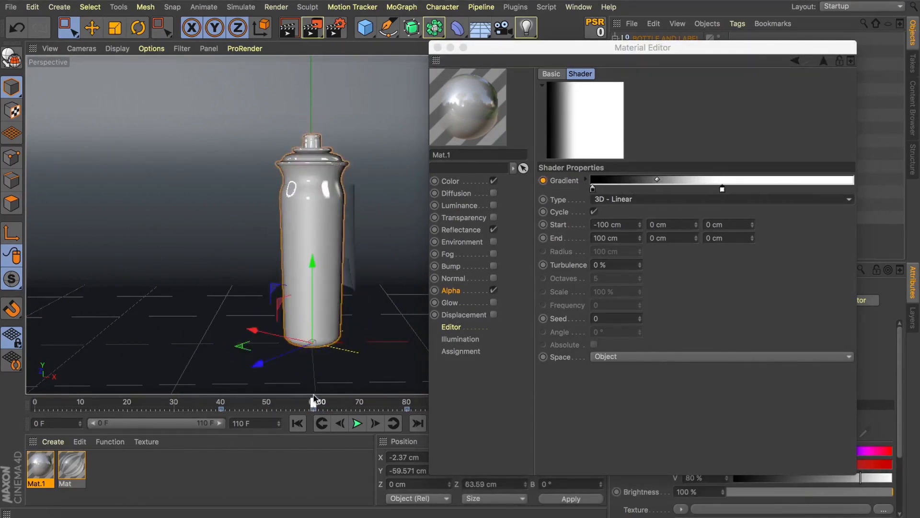
left_click_drag(313, 402, 316, 401)
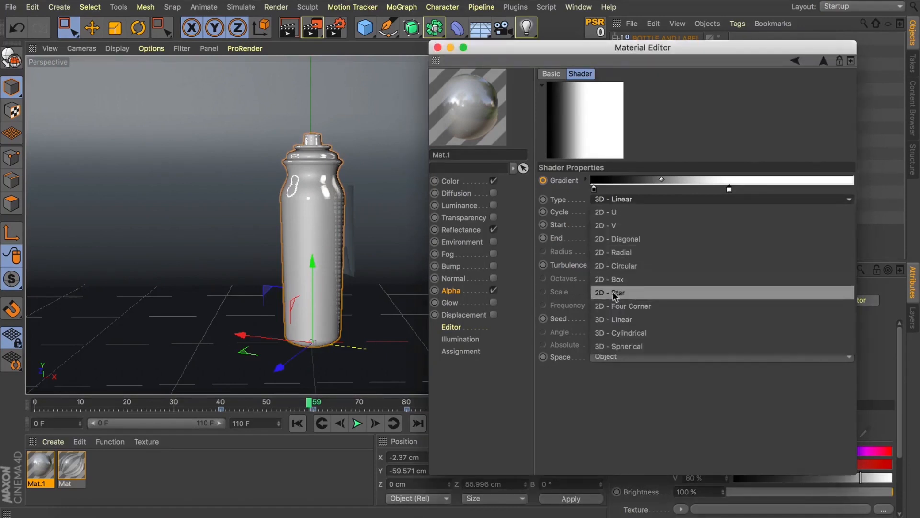
left_click(615, 265)
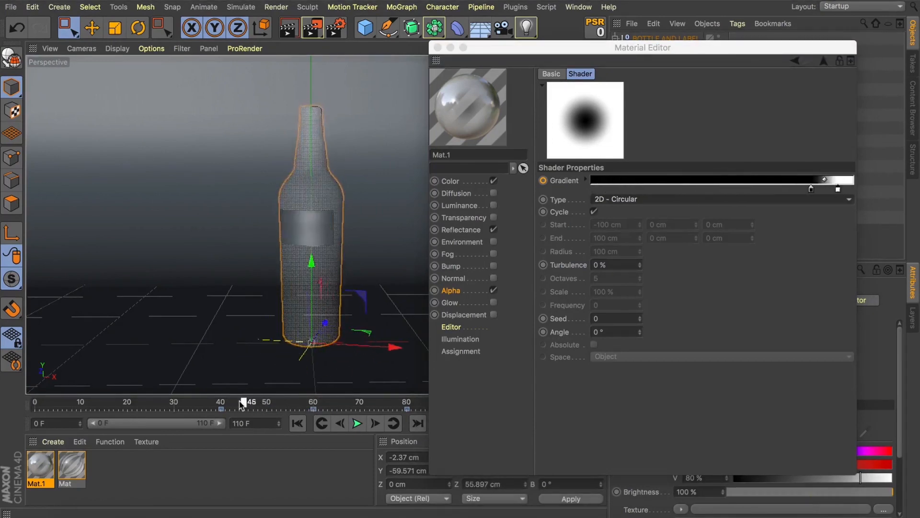
left_click_drag(245, 401, 347, 401)
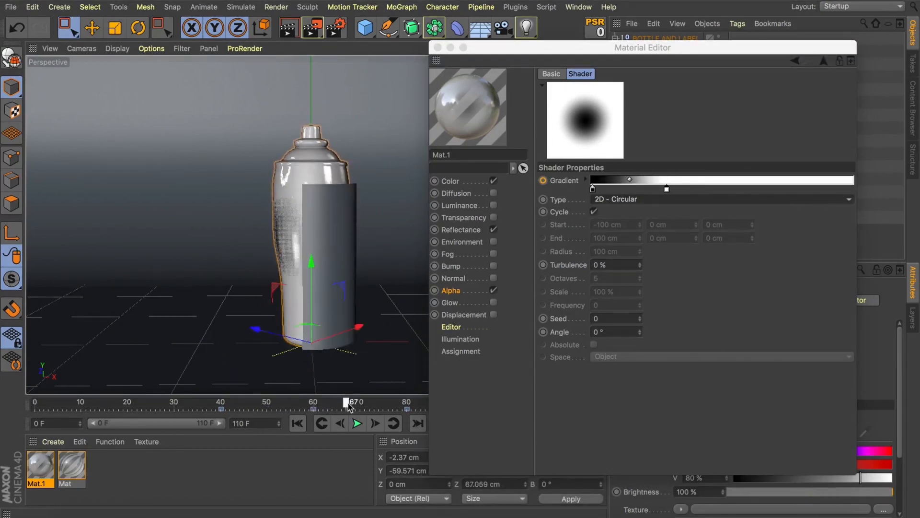